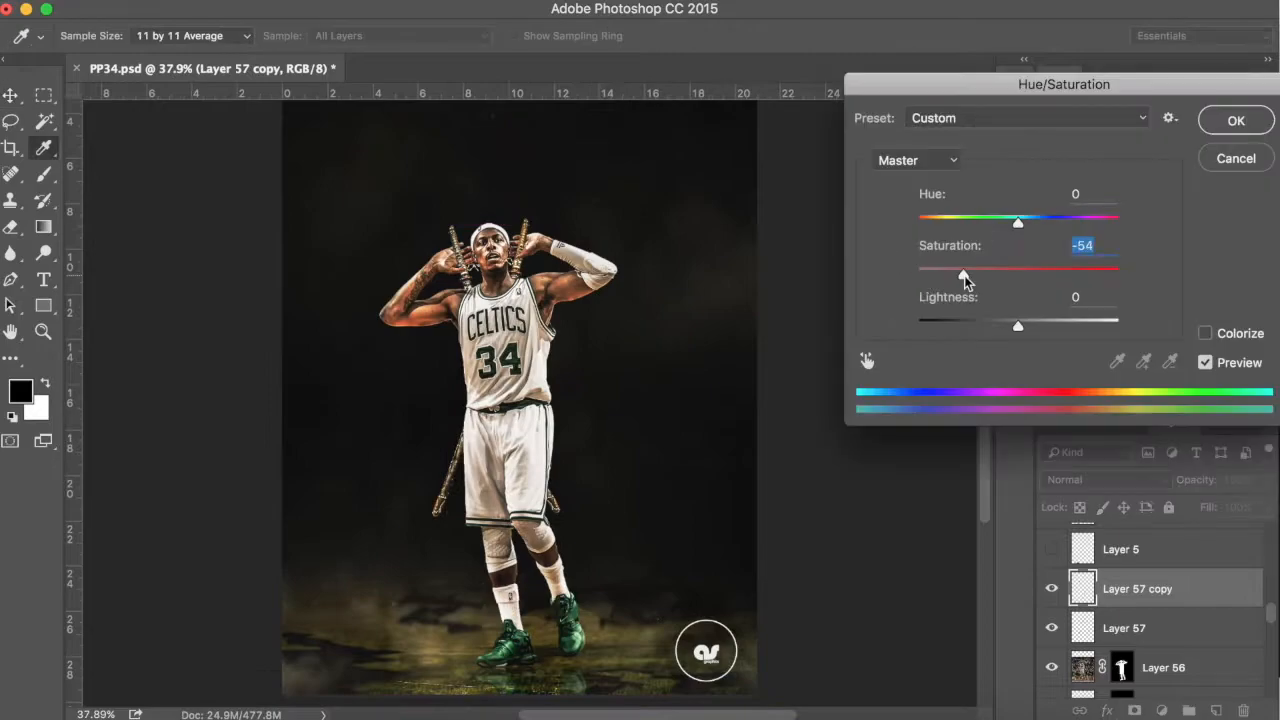
Step: Lower the player layer's saturation to about -54 with Hue/Saturation
left_click(1236, 120)
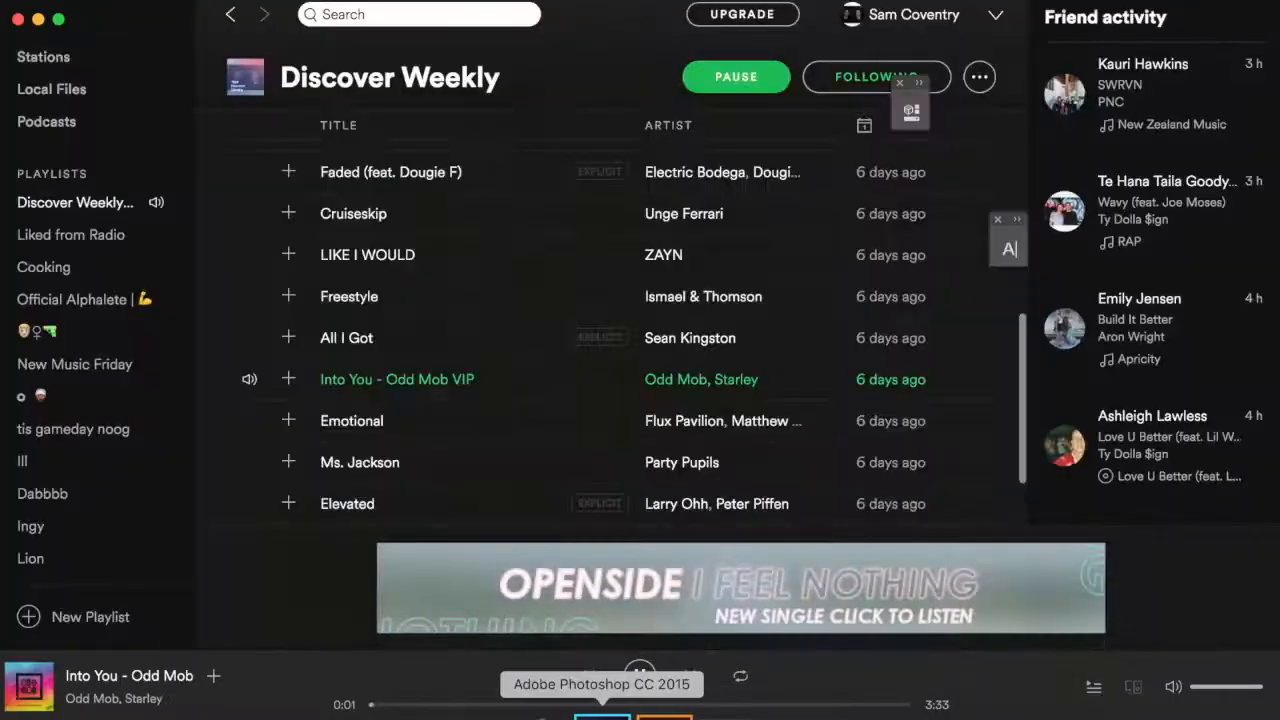
Step: Start a track from the Discover Weekly playlist playing in Spotify
left_click(600, 684)
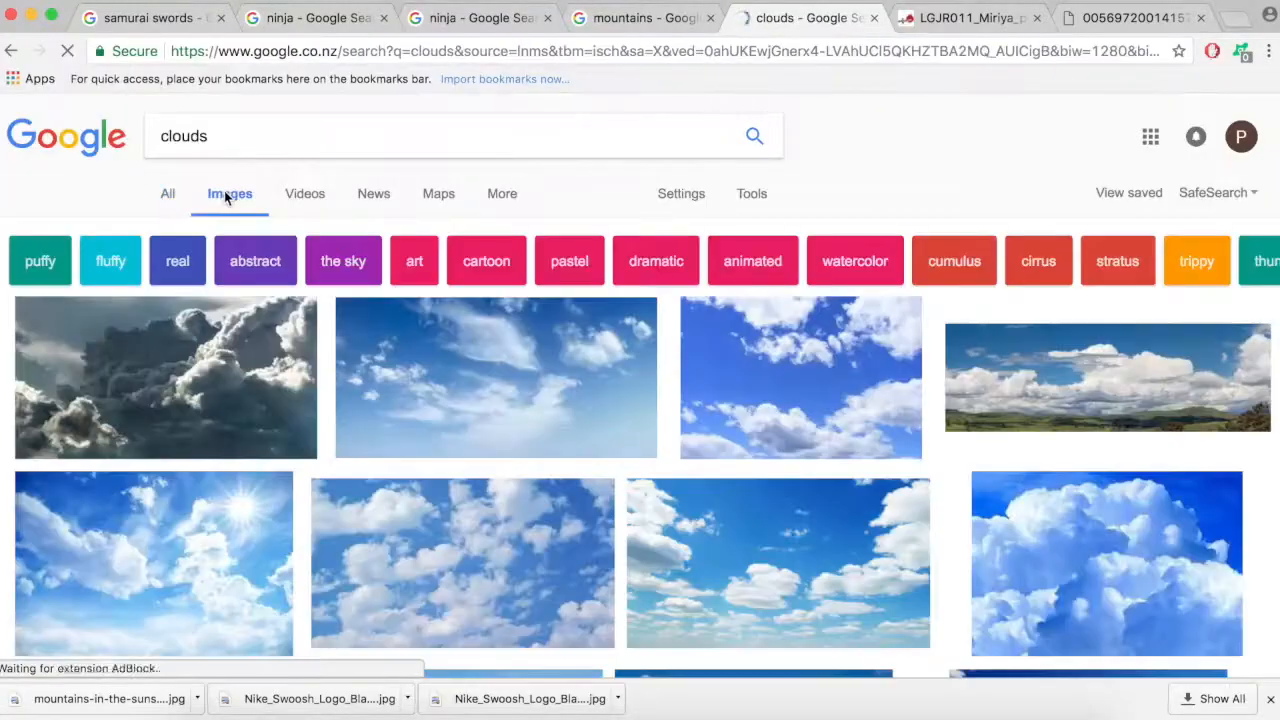
Step: Scroll through the Google Images results for clouds
scroll("down", 3)
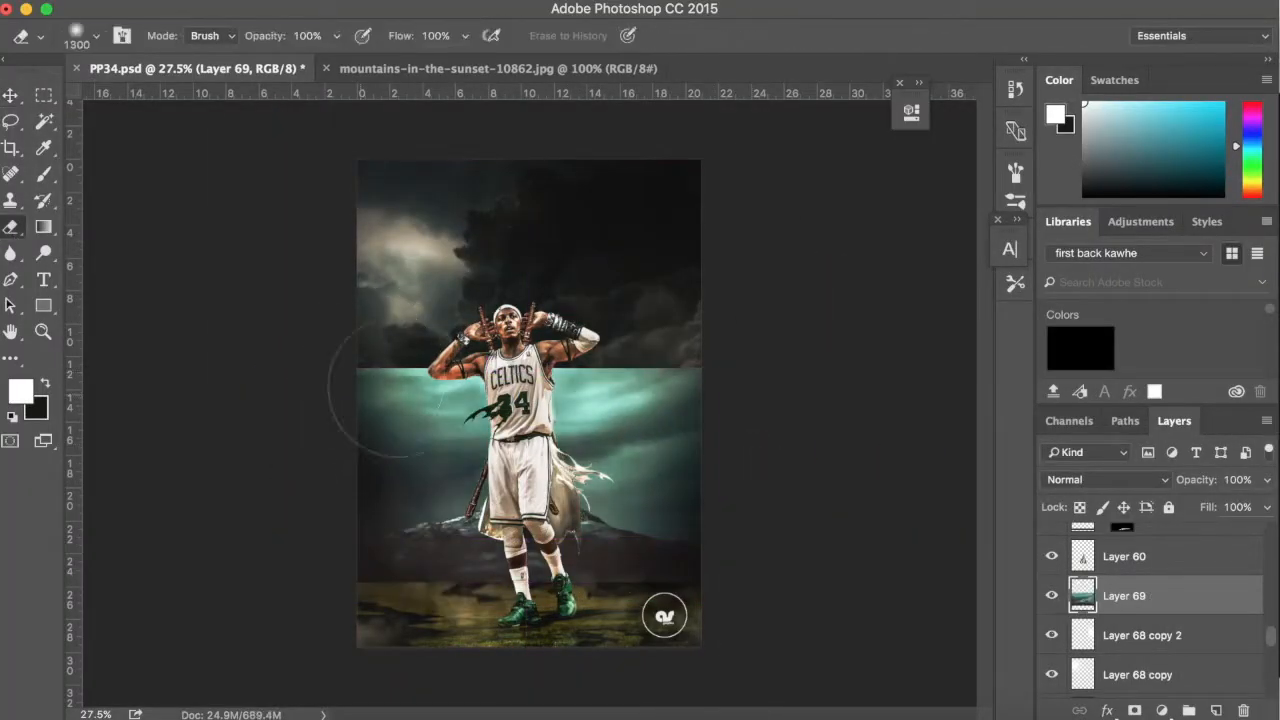
Step: Paint the cloud and mountain layer masks with a white brush so the storm surrounds the player
left_click(12, 96)
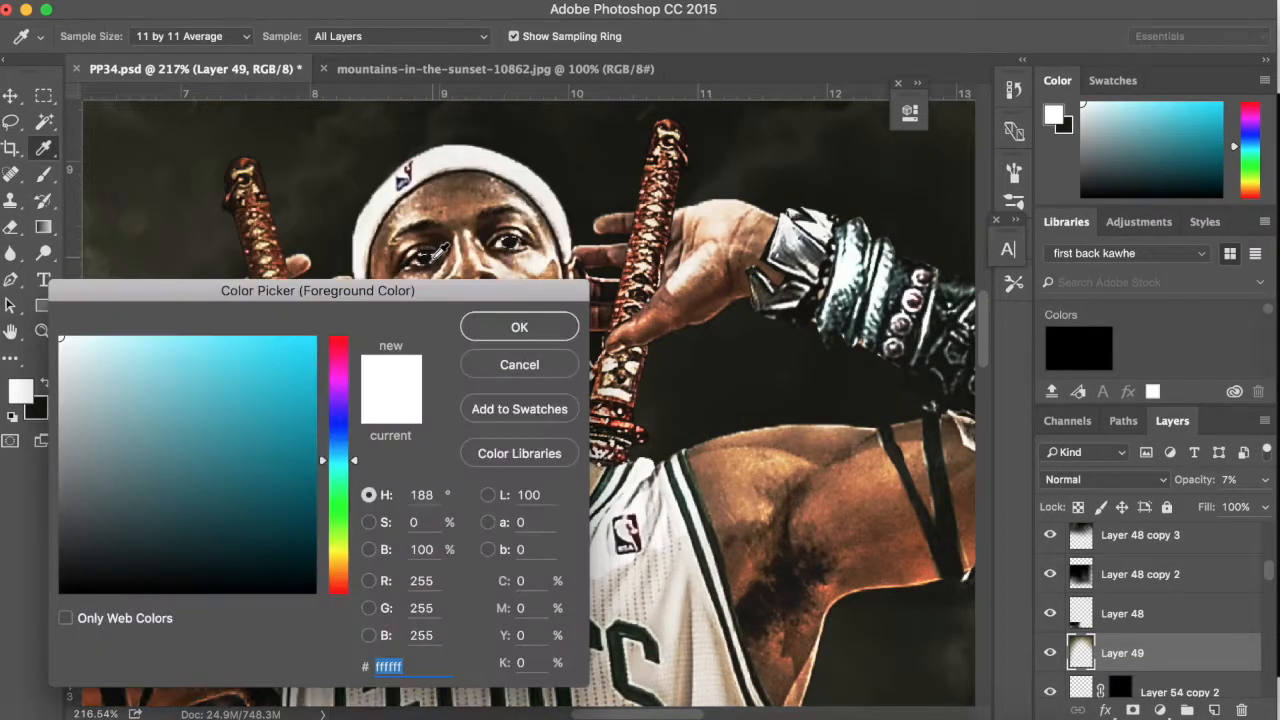
left_click(520, 326)
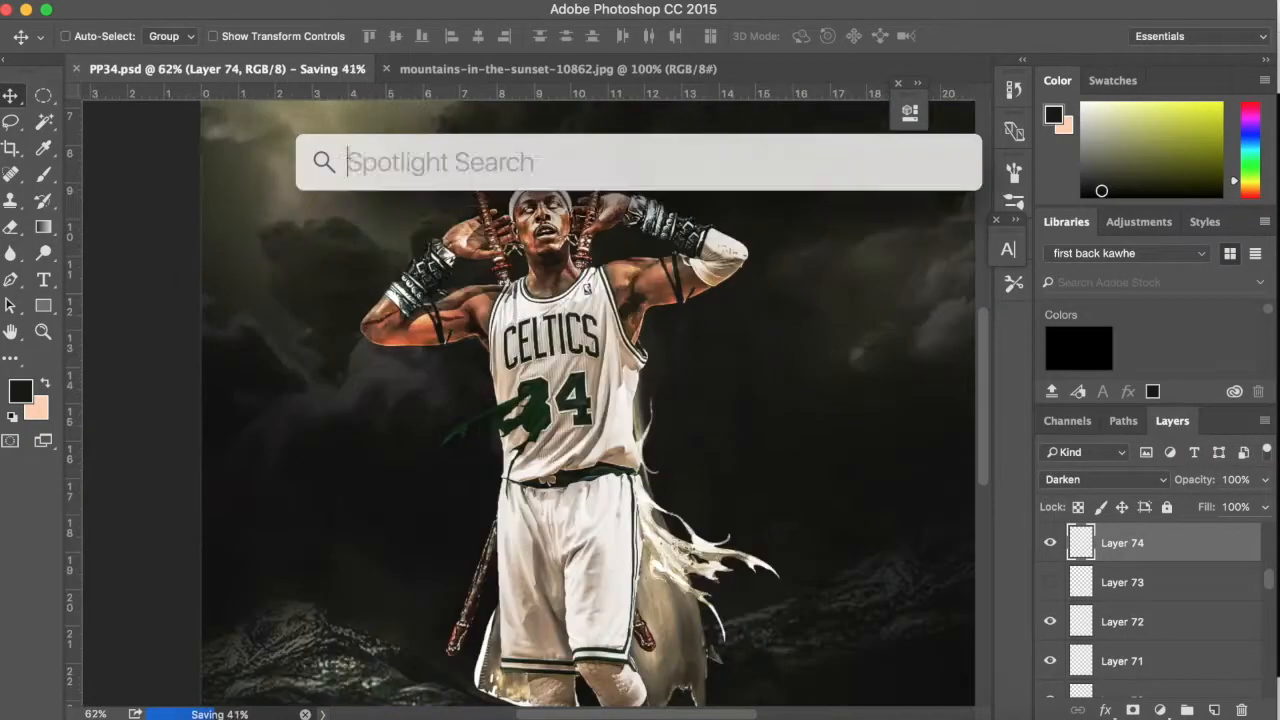
Step: Find curry.psd via Spotlight and colourize the composite to a warm sepia (Hue 27, Saturation 65)
type("curry.psd")
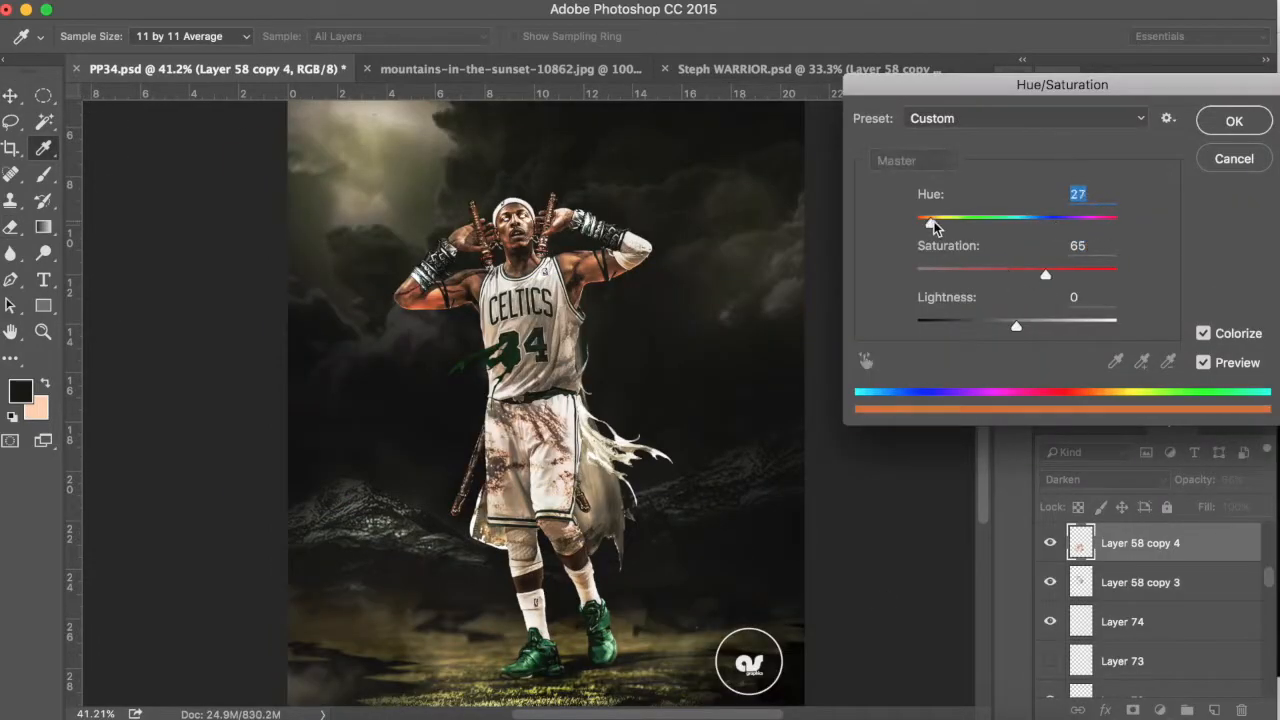
left_click(1234, 120)
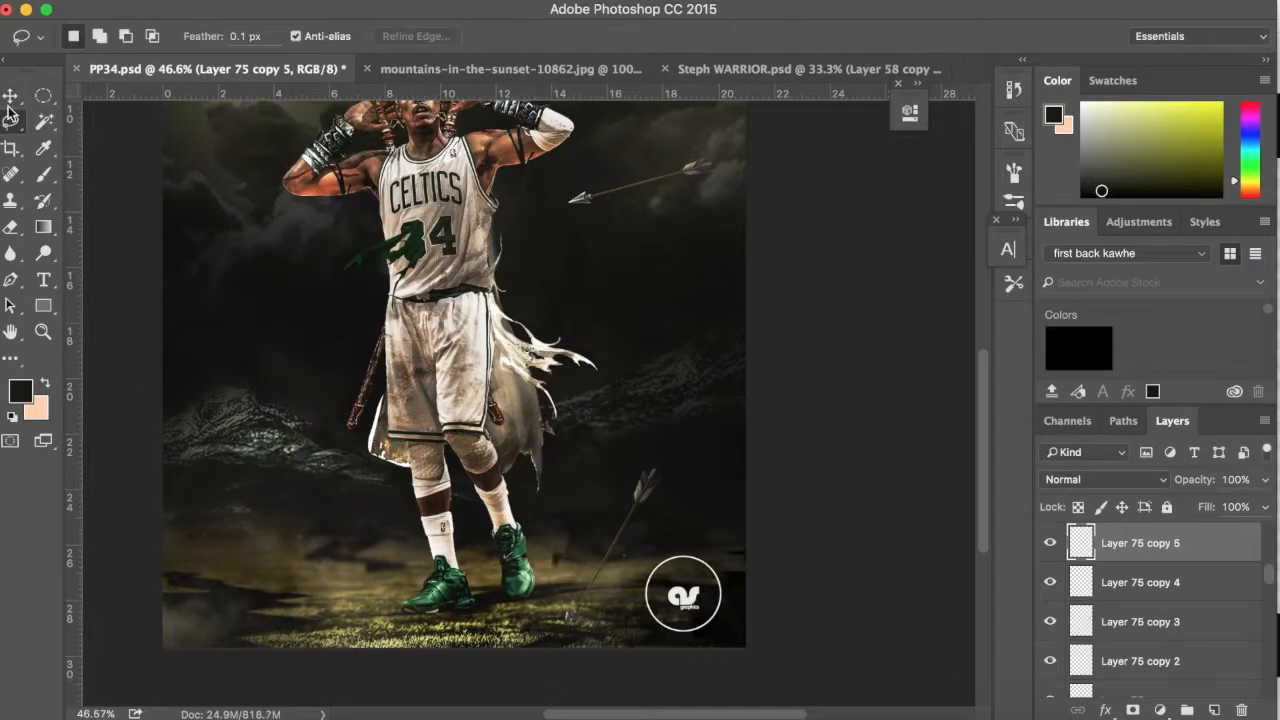
Step: Duplicate and free-transform arrow copies at new angles with Inner Shadow, then return to Chrome's mountain results
left_click(12, 96)
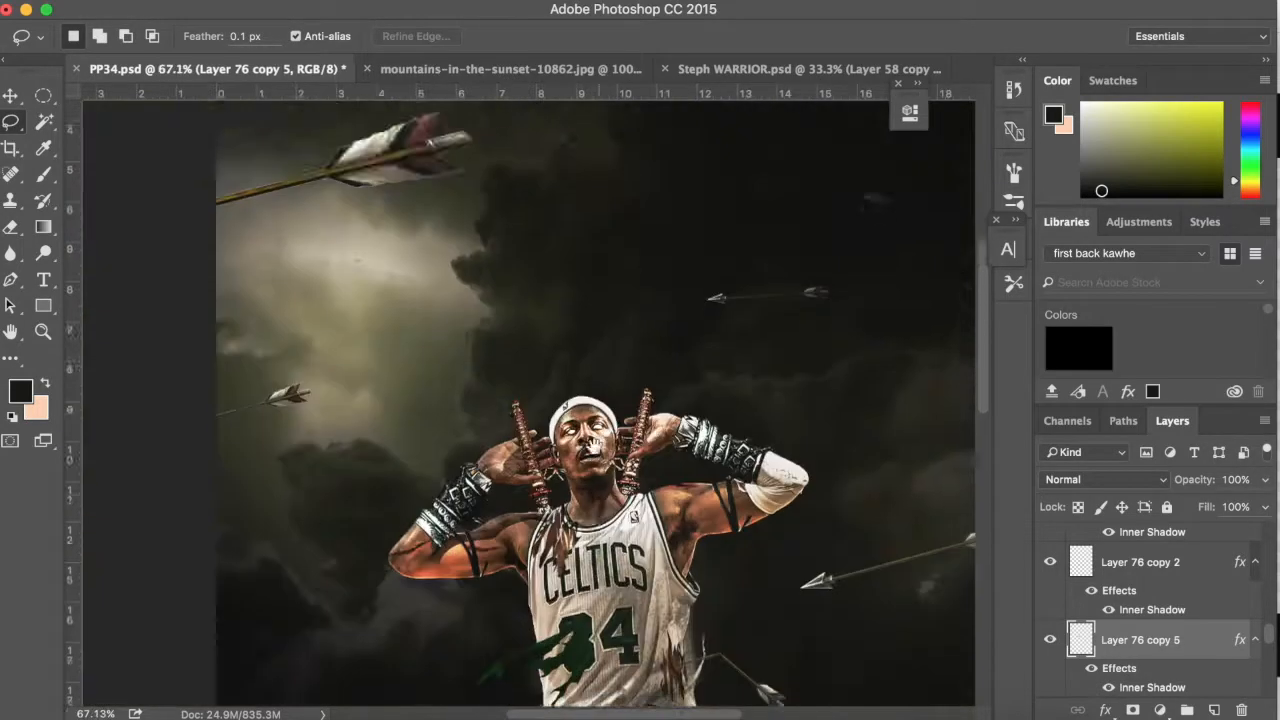
left_click(12, 96)
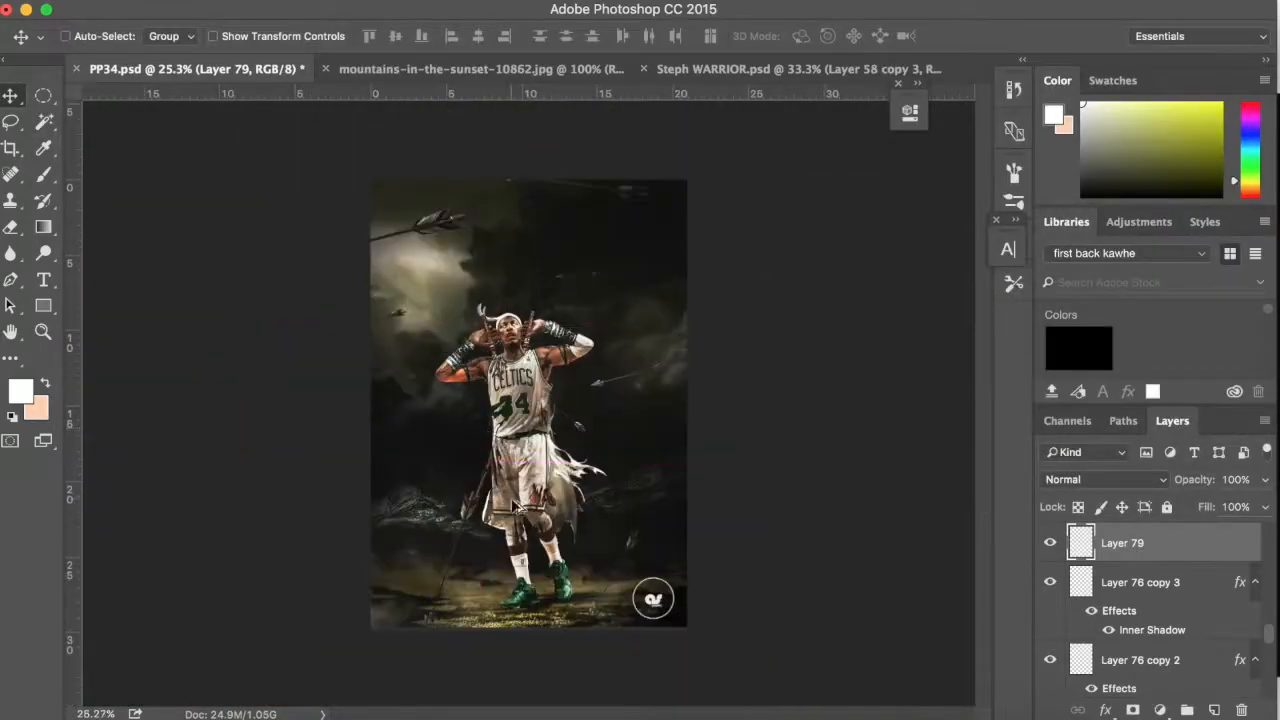
left_click(690, 18)
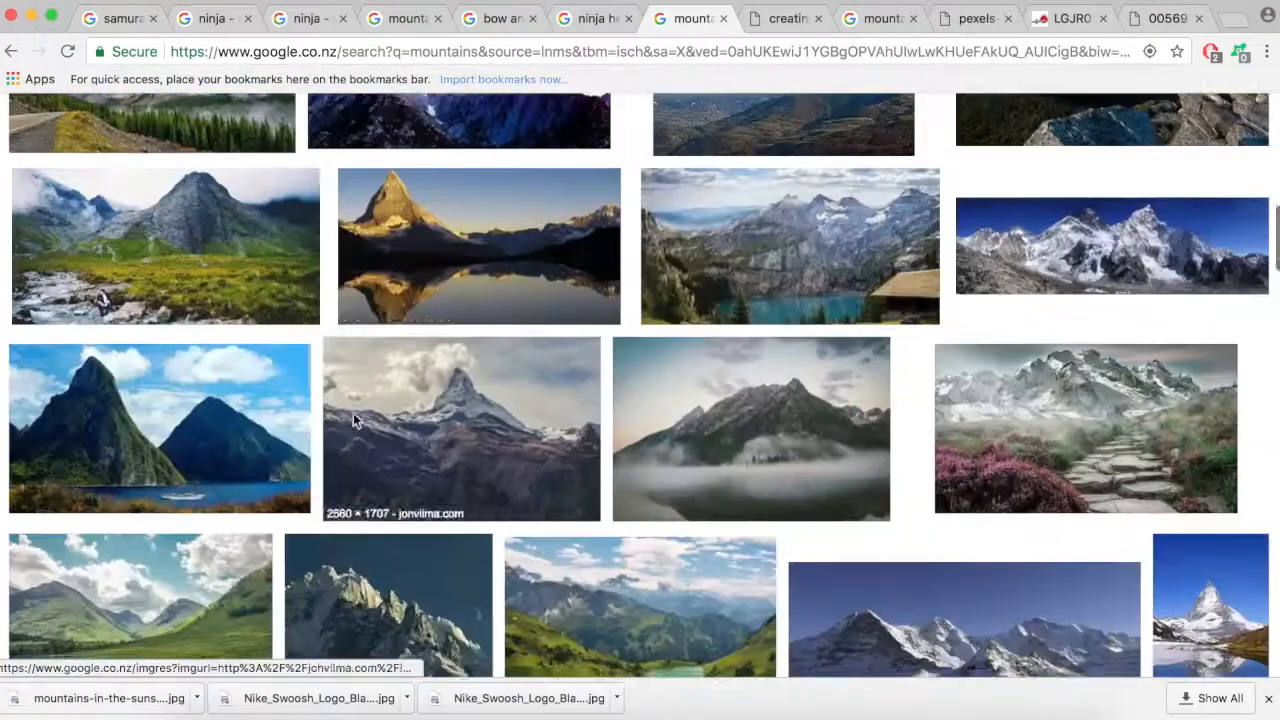